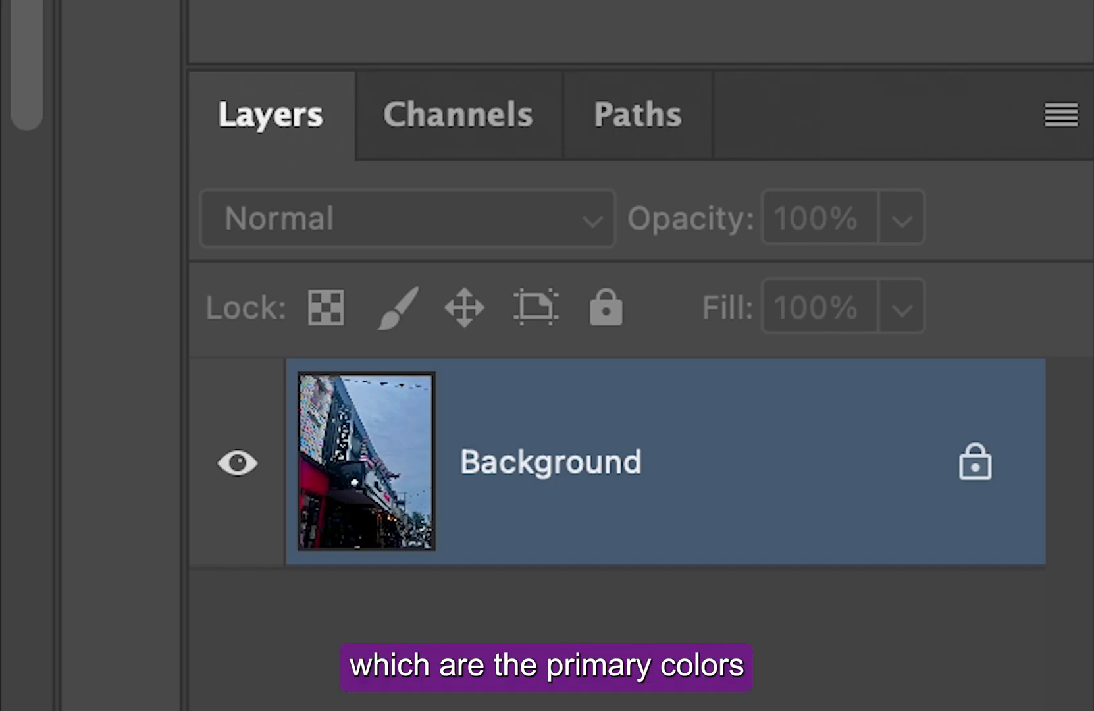
- Show the street photo's Channels list with RGB, Red, Green and Blue
click(458, 113)
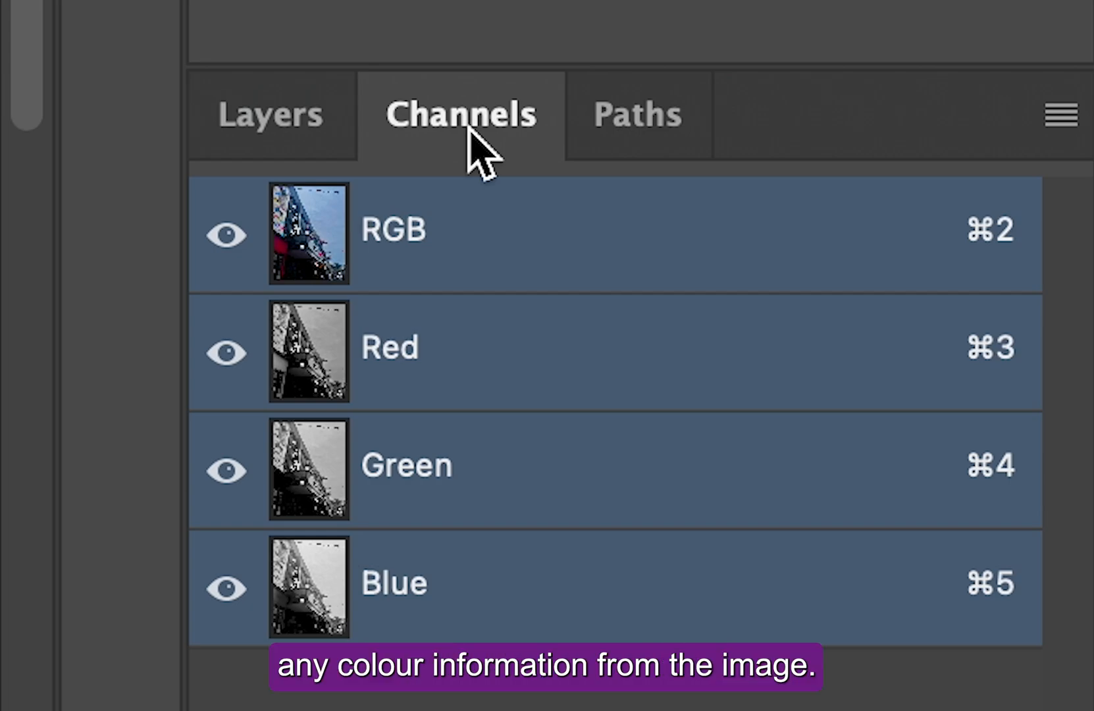
- Convert the street cinema photo to Grayscale mode via Image > Mode
click(117, 28)
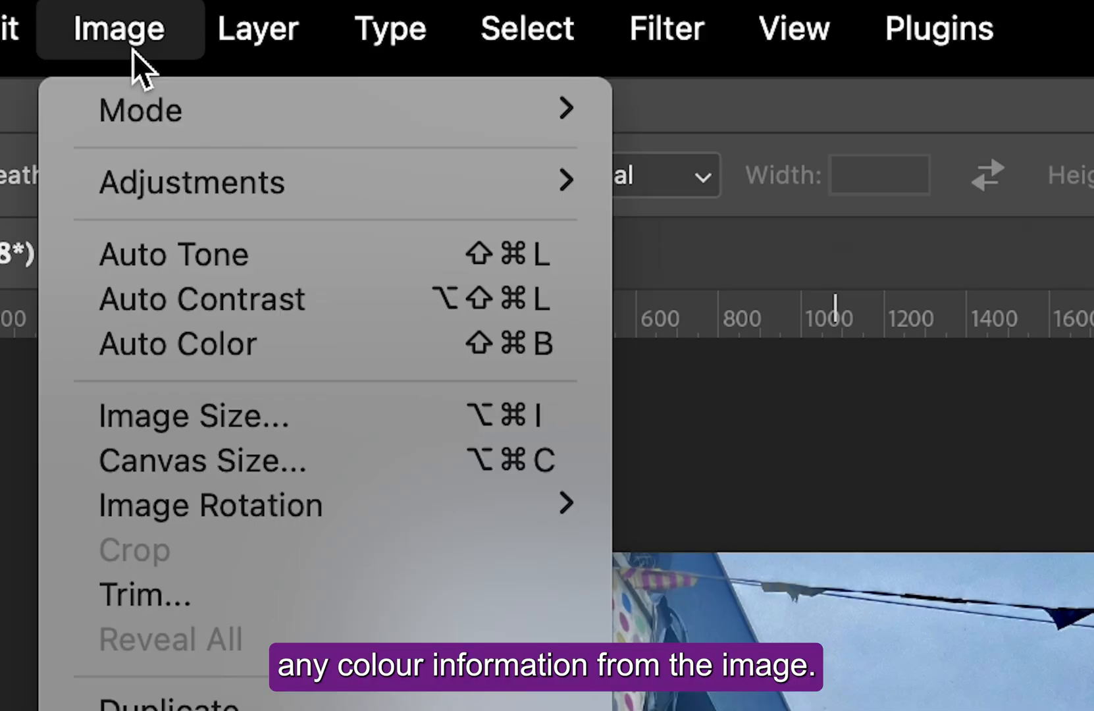
click(140, 110)
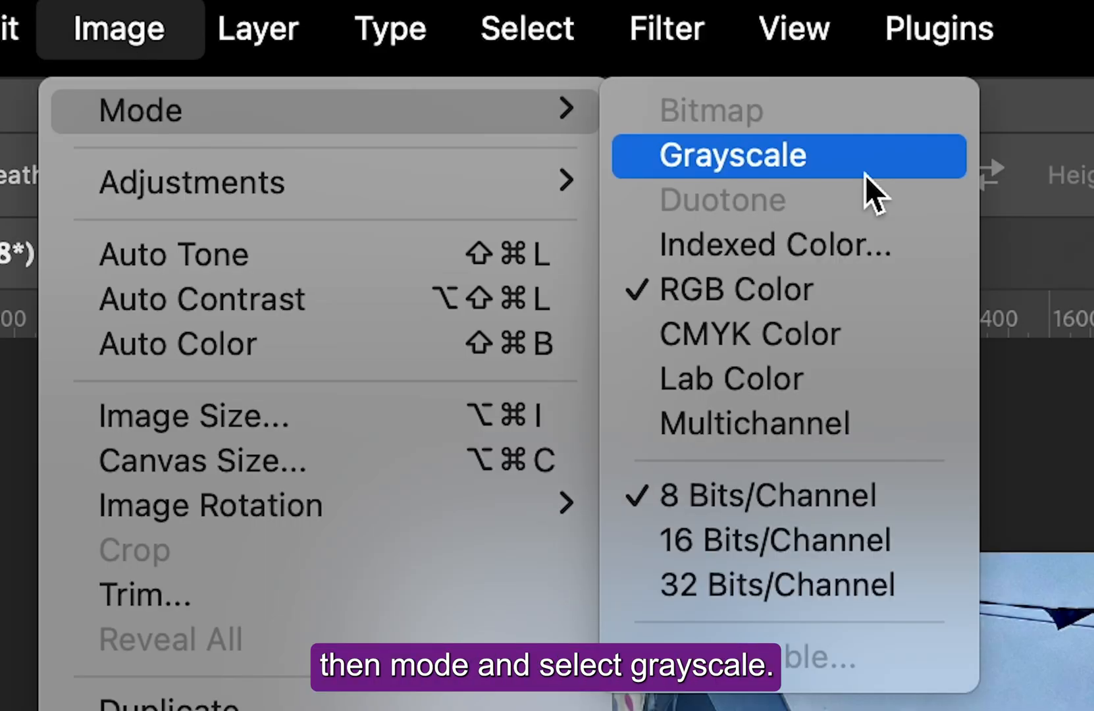
click(734, 155)
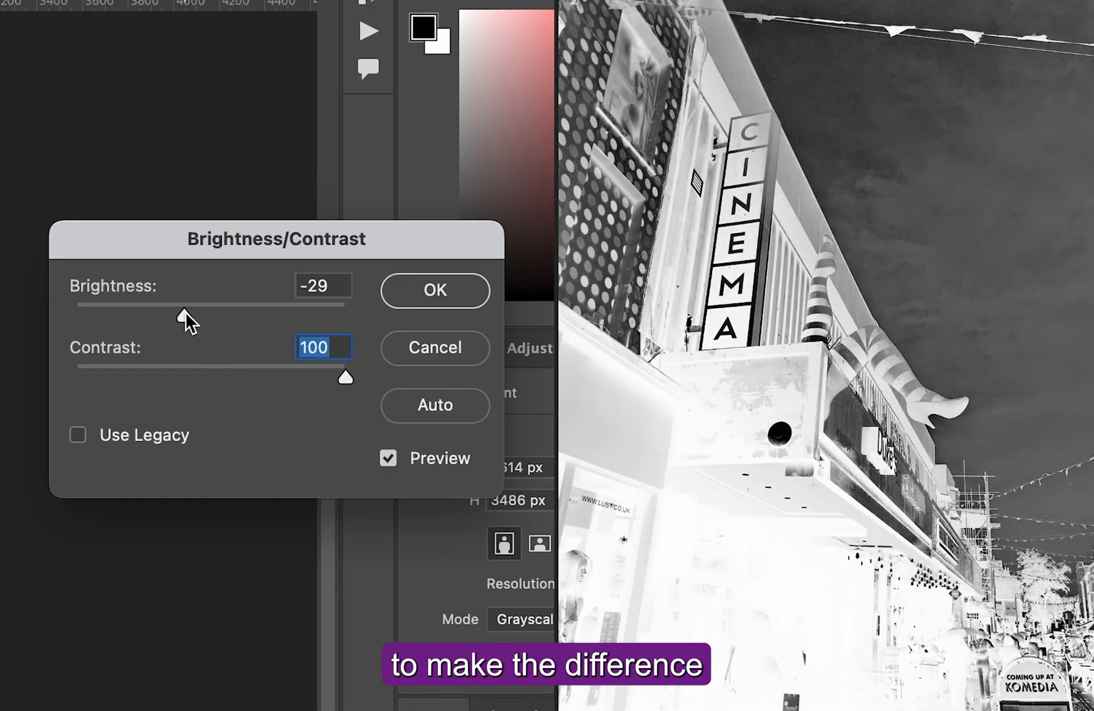
- Apply Brightness/Contrast with brightness about -79 and contrast 100
drag(185, 305, 123, 304)
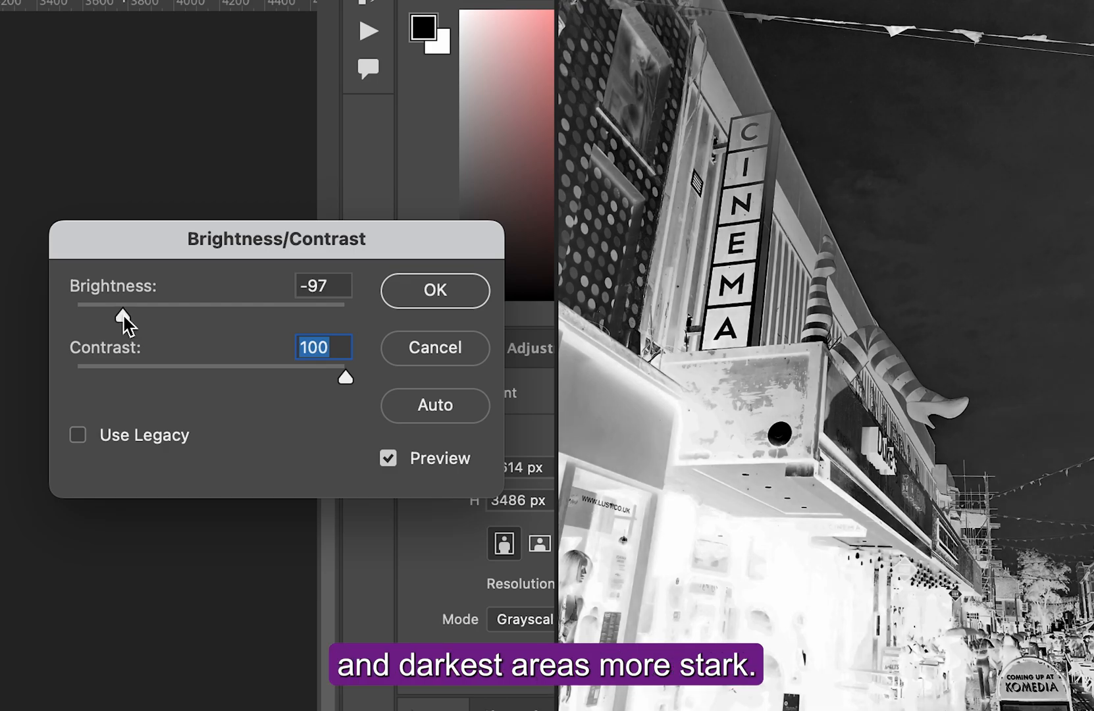
drag(121, 313, 134, 313)
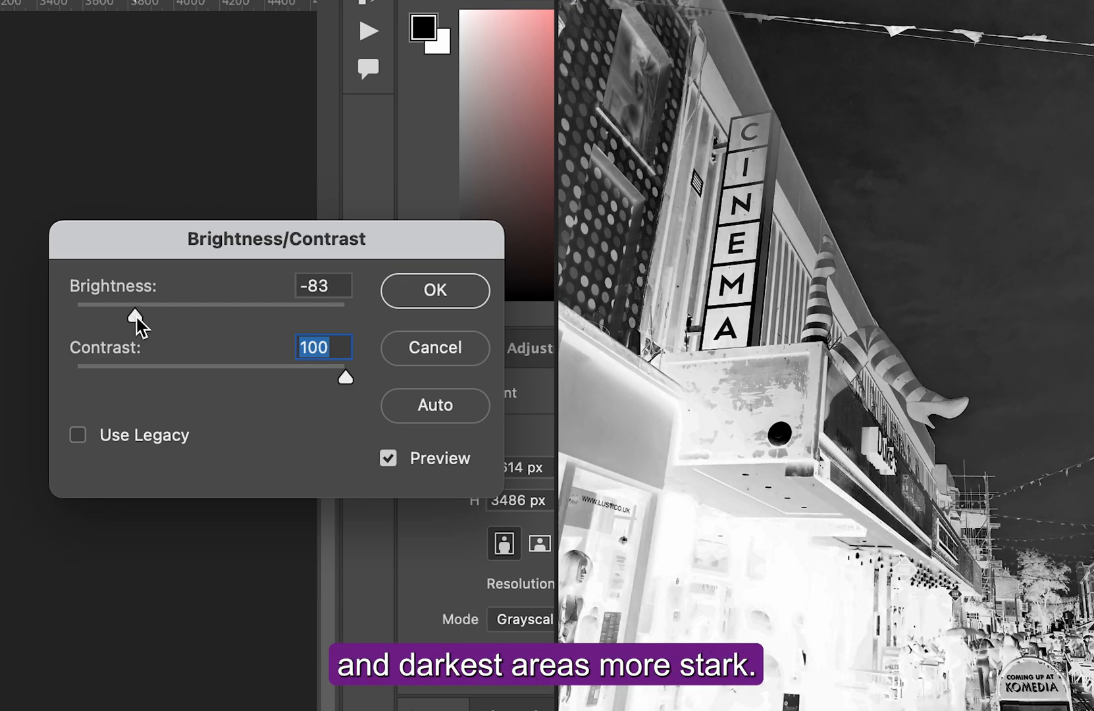
drag(136, 304, 126, 304)
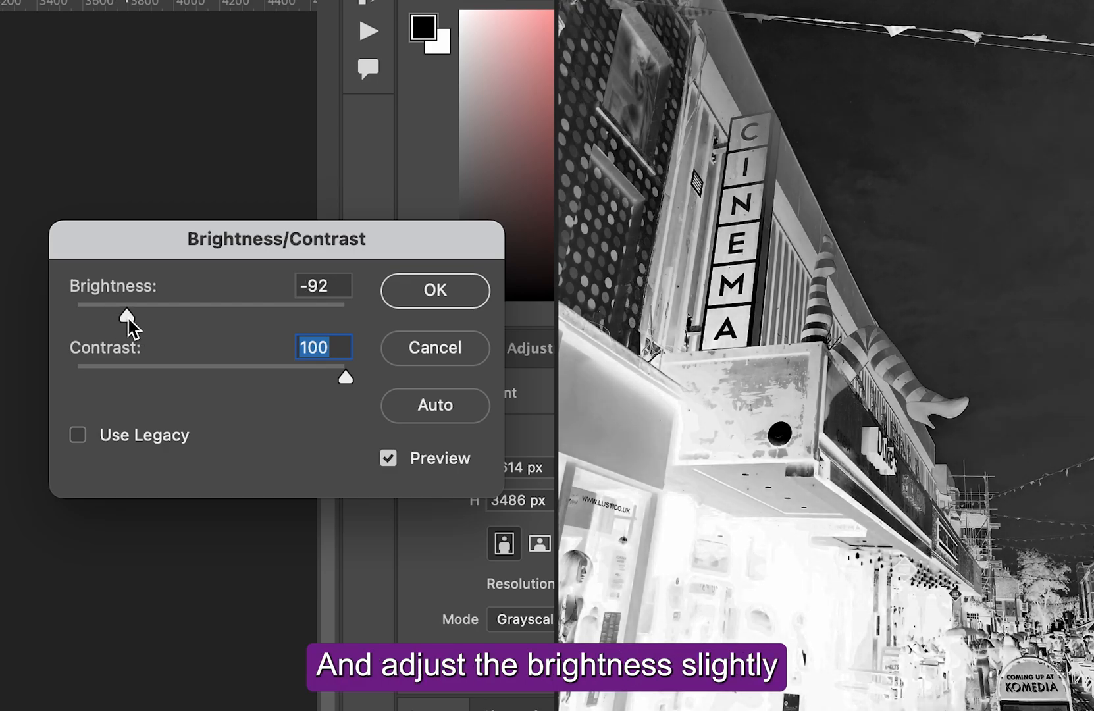
drag(128, 316, 143, 316)
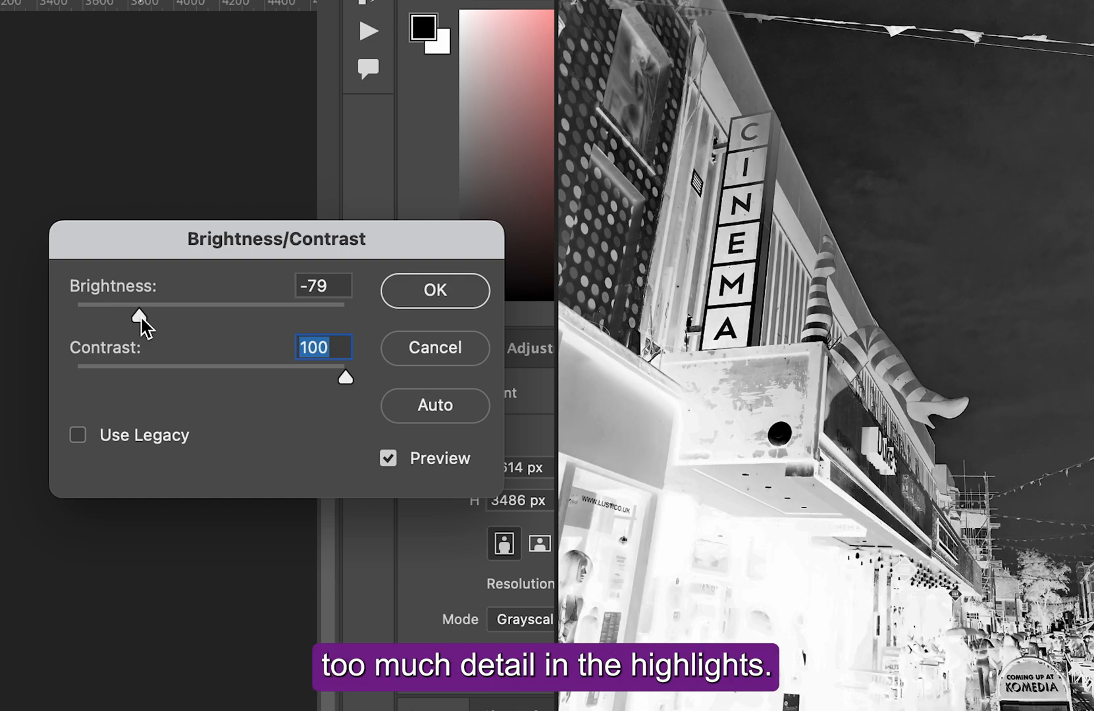
click(387, 458)
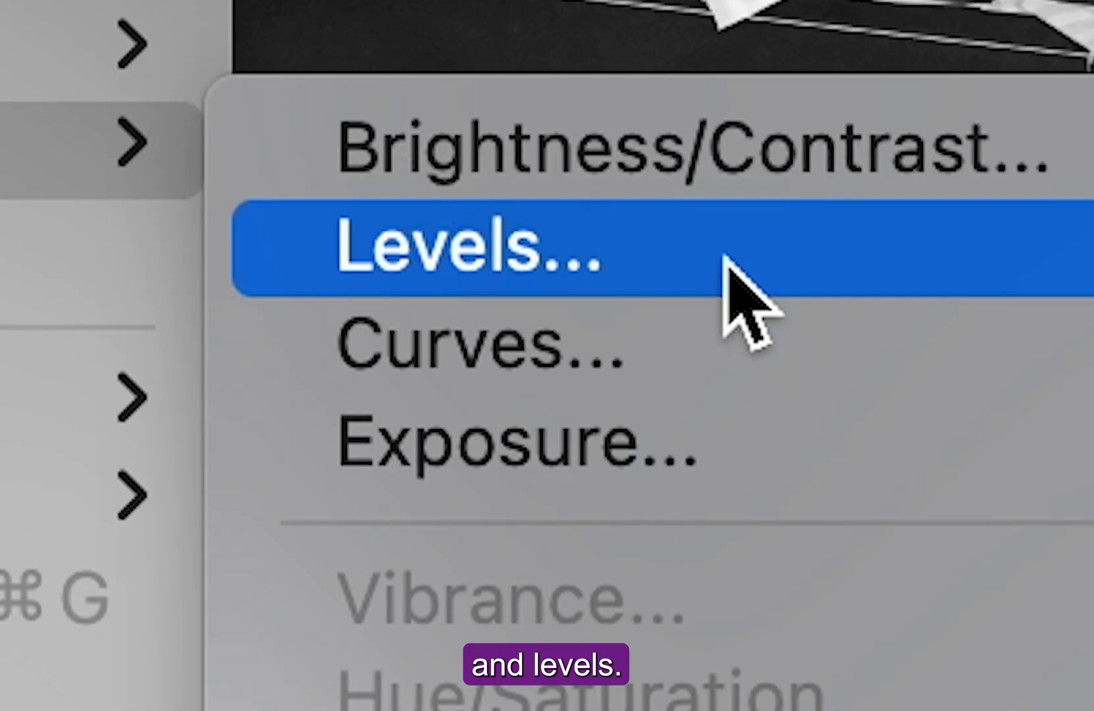
- Bring up Levels on the negative and list its presets like Midtones Darker
click(479, 254)
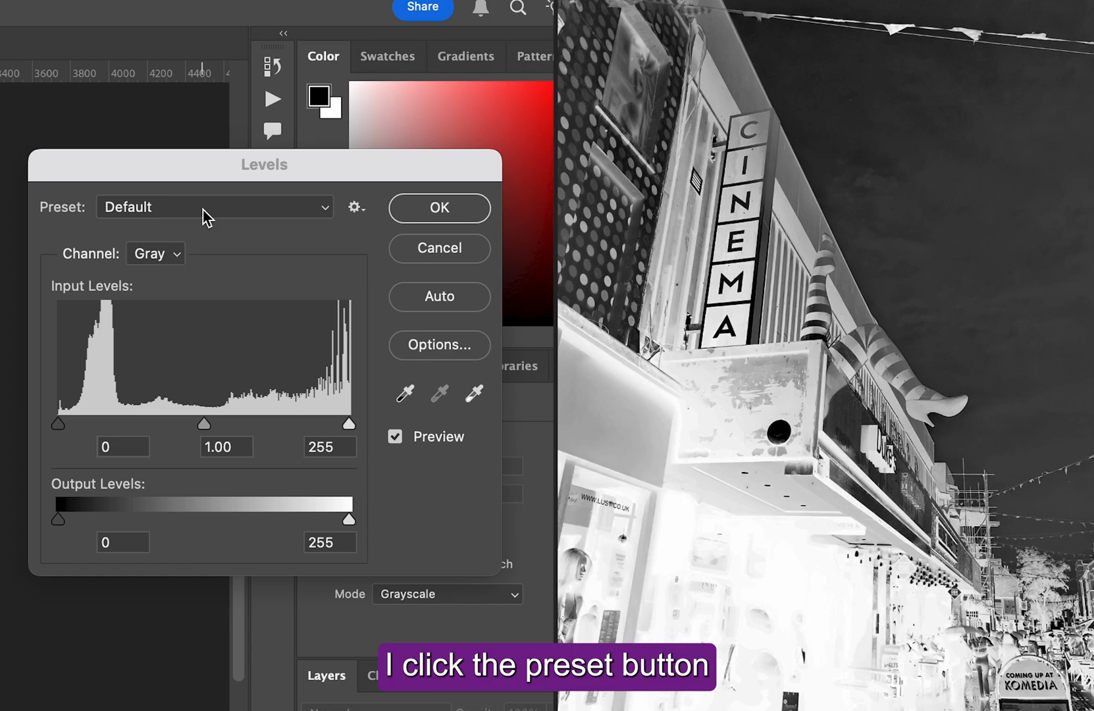
click(214, 207)
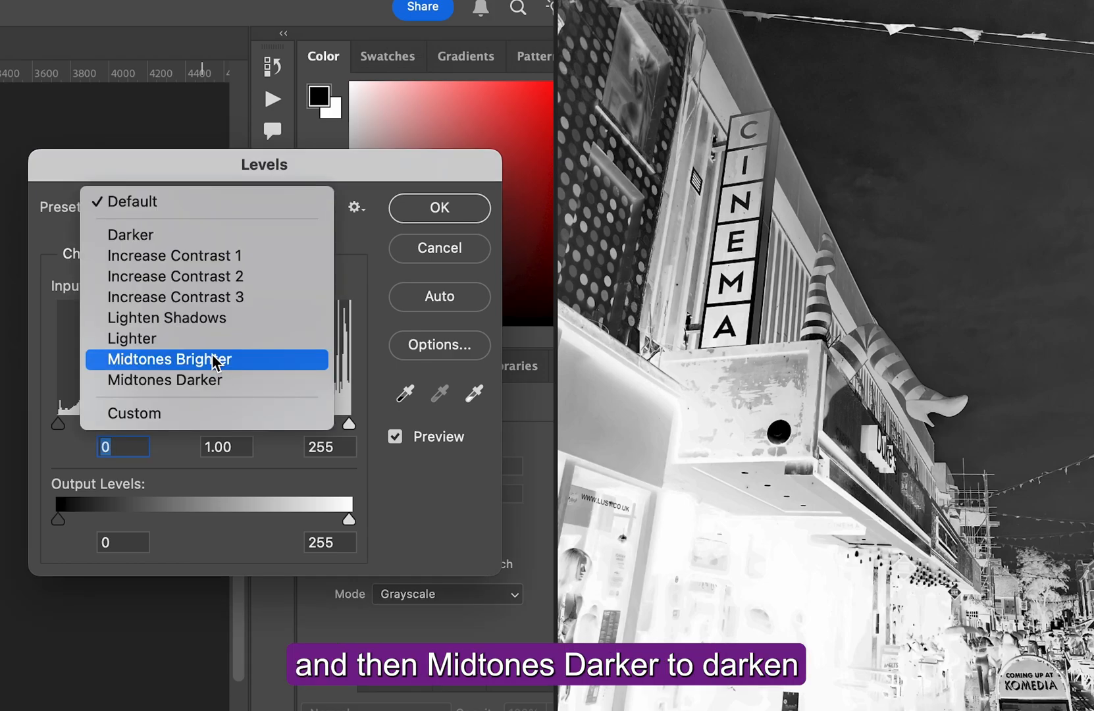